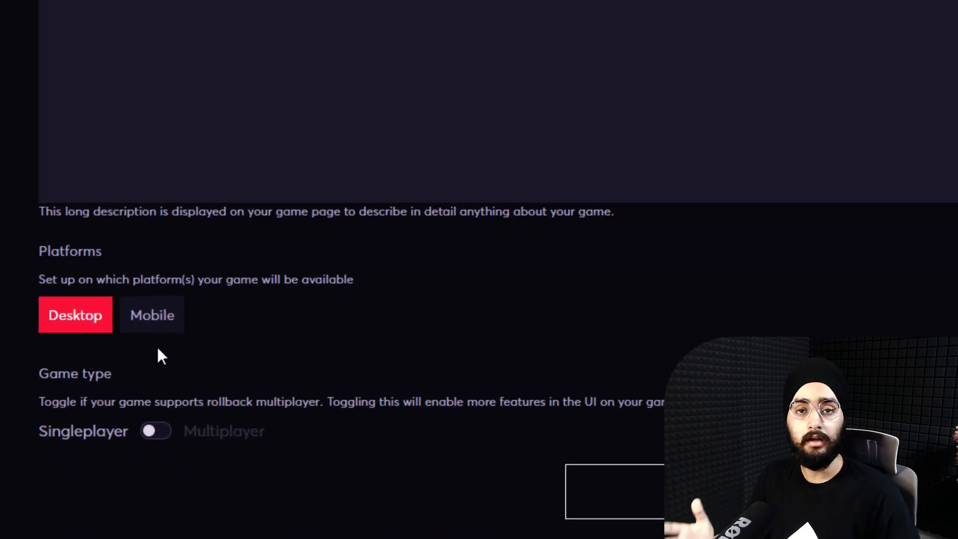
- Browse the Start Page templates down to the Fire Jump GML Visual template
{"action": "left_click", "coordinate": [151, 315]}
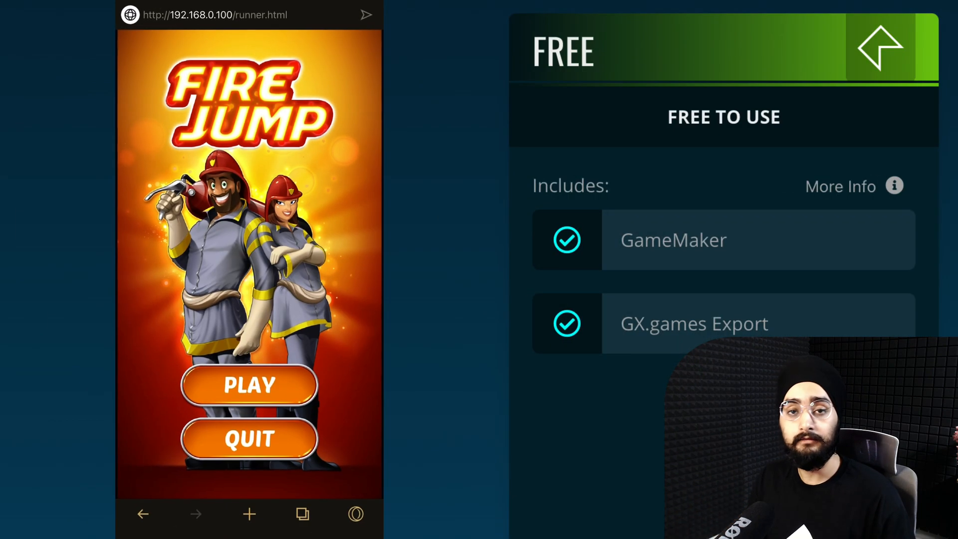
{"action": "left_click", "coordinate": [248, 384]}
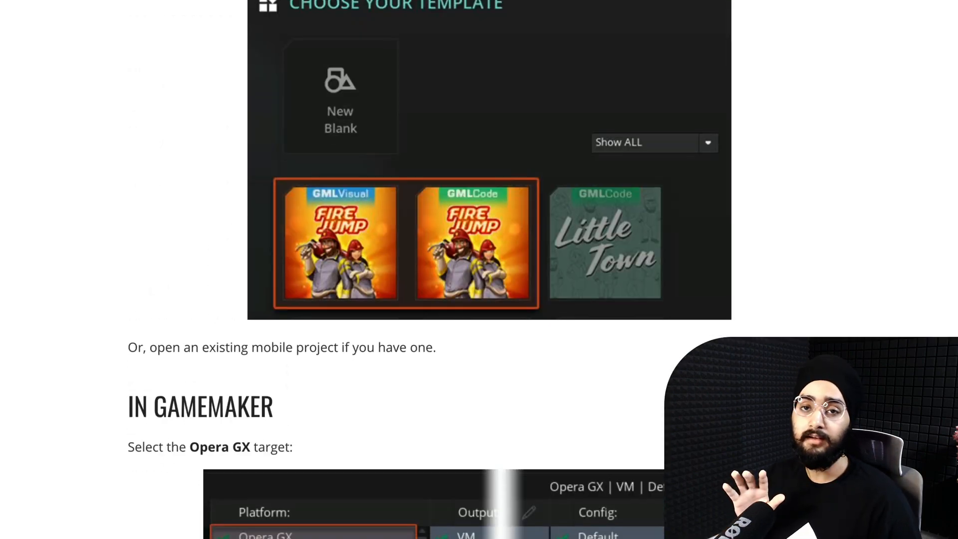
{"action": "scroll", "scroll_direction": "down", "scroll_amount": 3}
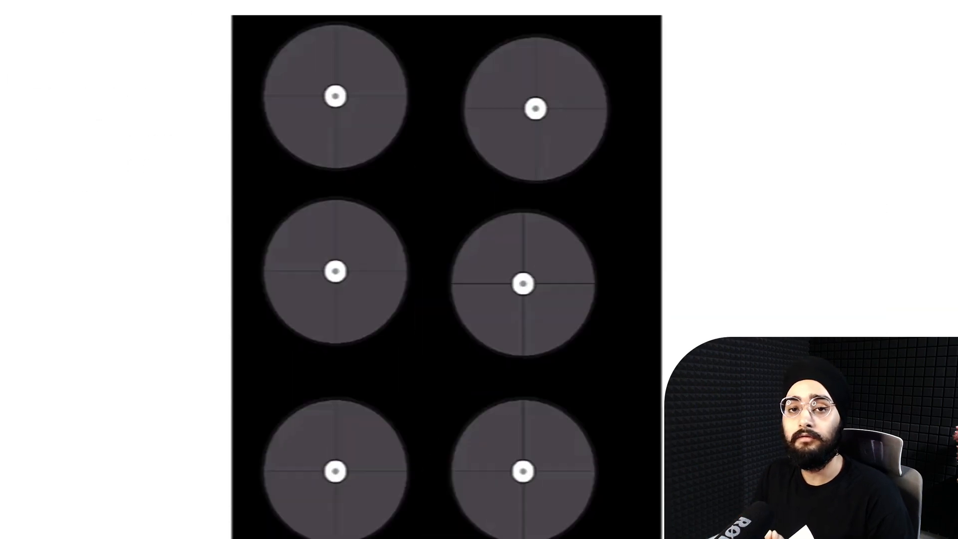
{"action": "scroll", "scroll_direction": "down", "scroll_amount": 3}
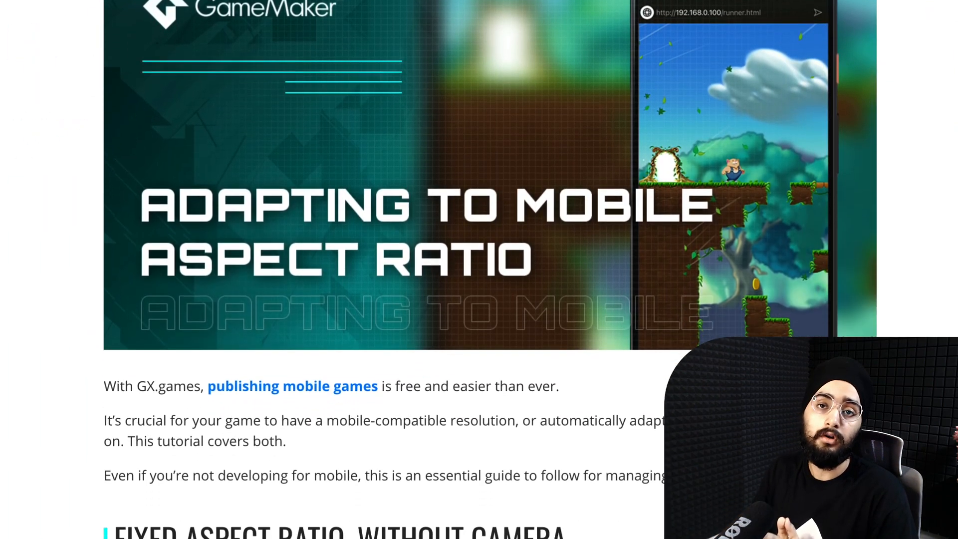
{"action": "scroll", "scroll_direction": "down", "scroll_amount": 3}
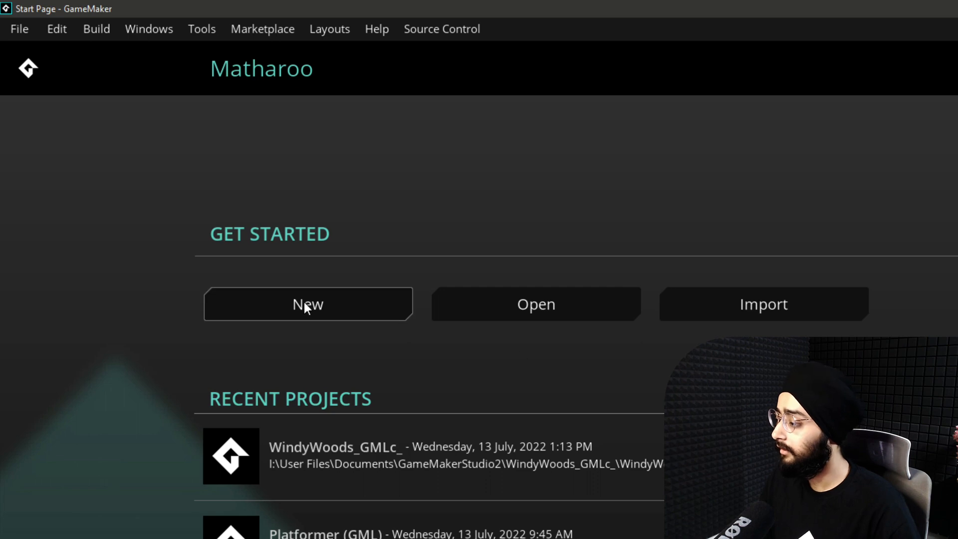
- Create the project 'My Fire Jump' from the Fire Jump GML Visual template
{"action": "left_click", "coordinate": [308, 303]}
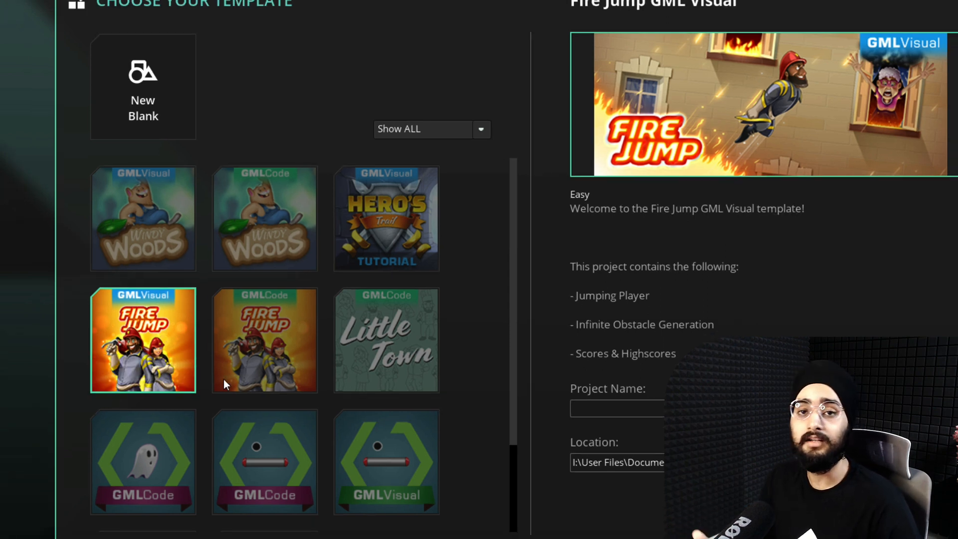
{"action": "type", "text": "My Fire Jump"}
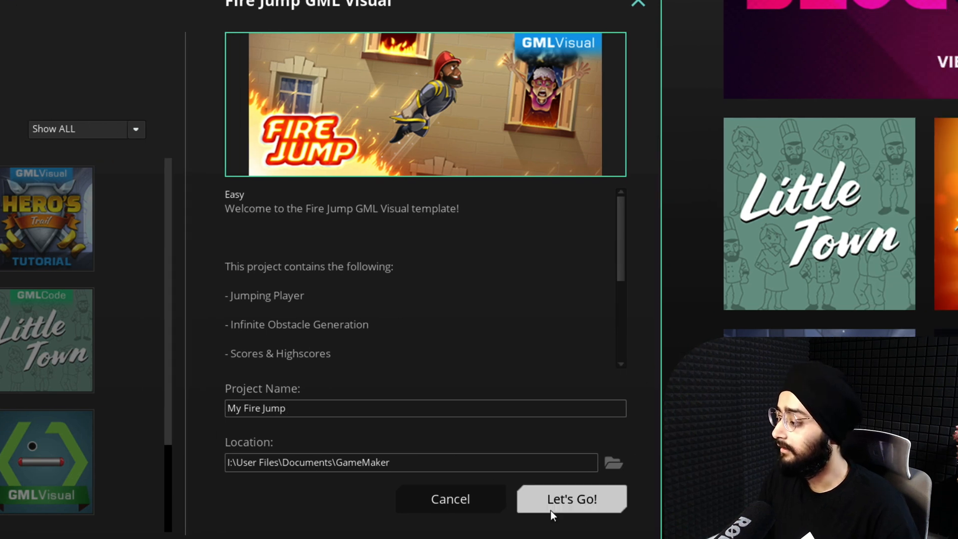
{"action": "left_click", "coordinate": [571, 499]}
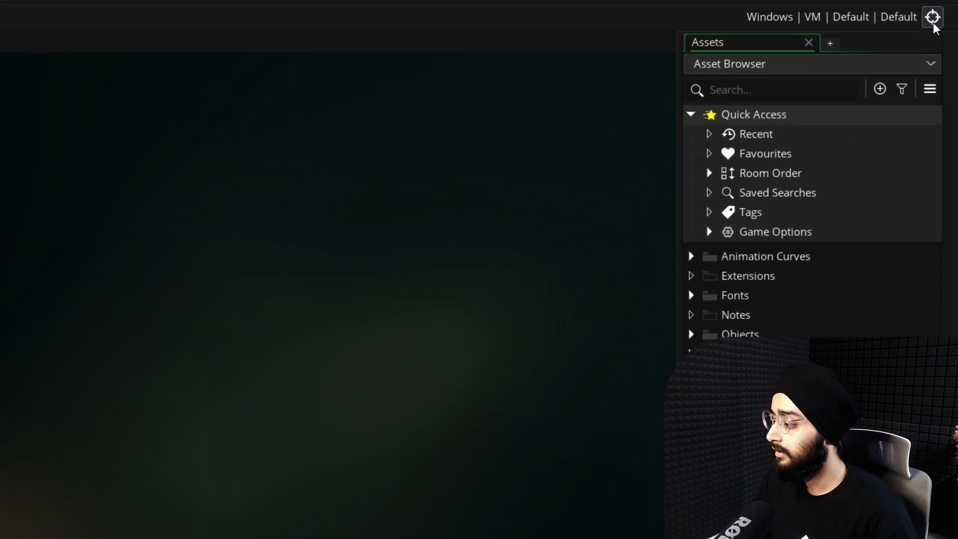
- Run the game on the Opera GX target and show its QR code for phone access
{"action": "left_click", "coordinate": [933, 17]}
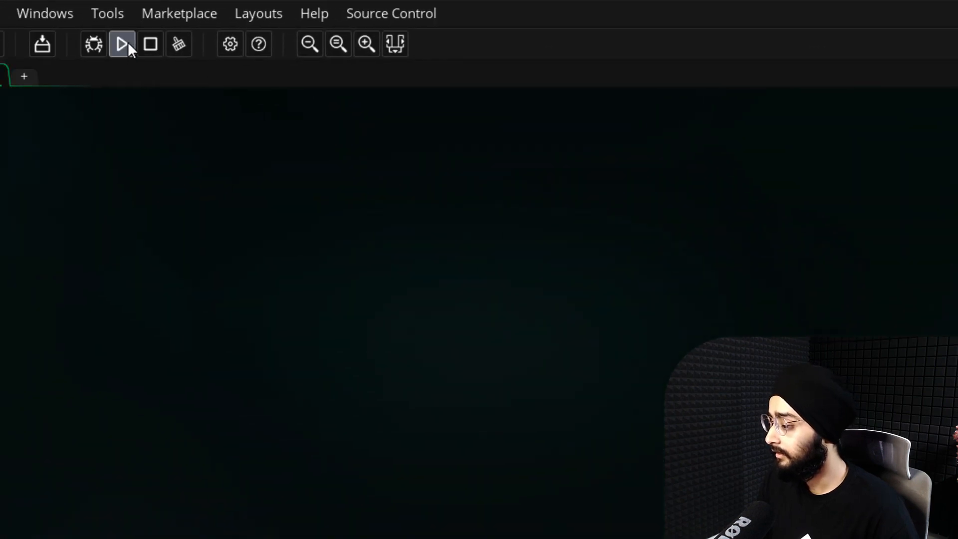
{"action": "left_click", "coordinate": [121, 44]}
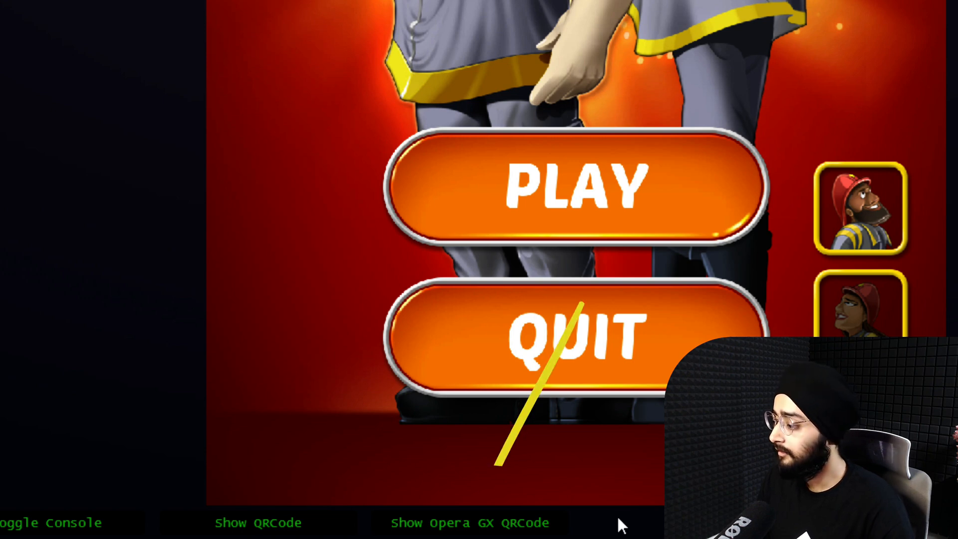
{"action": "left_click", "coordinate": [470, 522]}
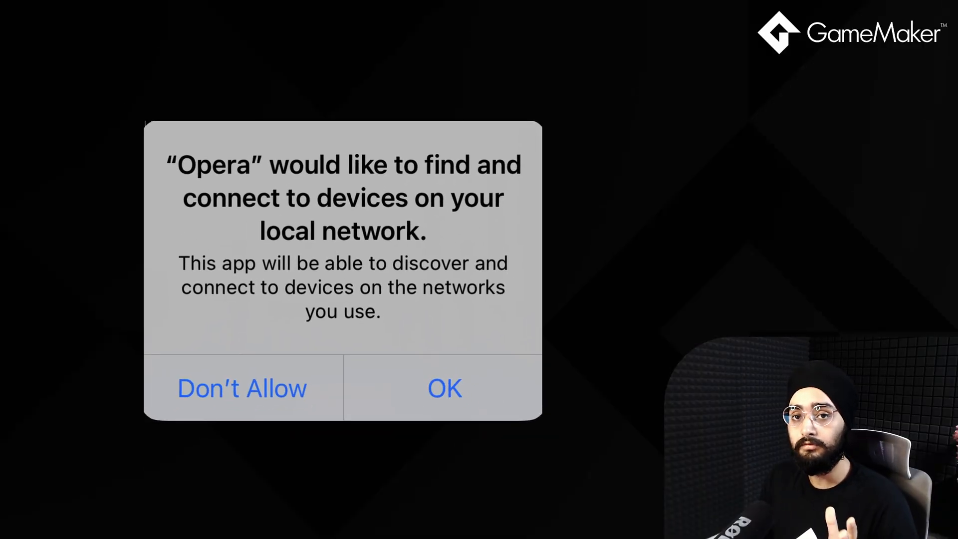
- Allow Opera GX local network access on the phone and start a Fire Jump round
{"action": "left_click", "coordinate": [444, 389]}
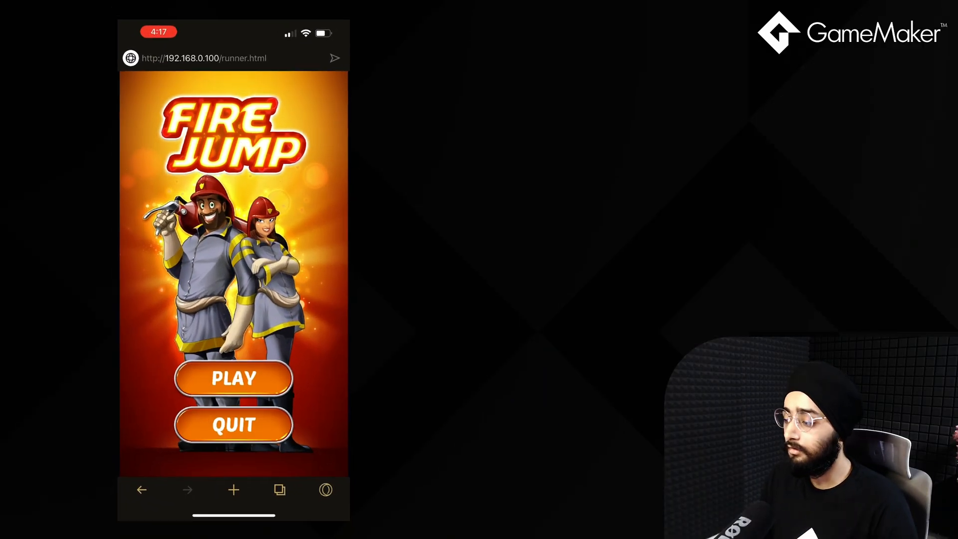
{"action": "left_click", "coordinate": [234, 378]}
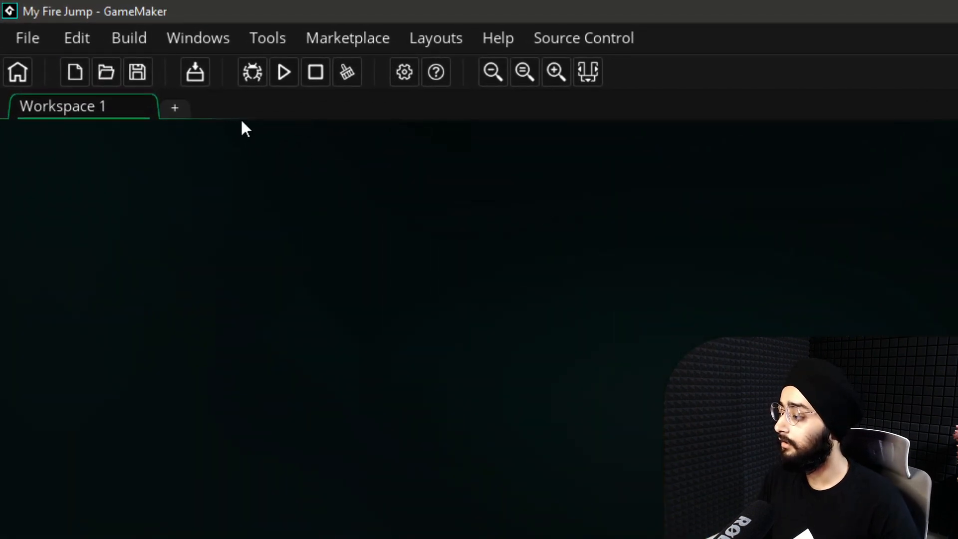
- Create the Opera GX executable, stop the running game and sign in to Opera for the GXC upload
{"action": "left_click", "coordinate": [194, 72]}
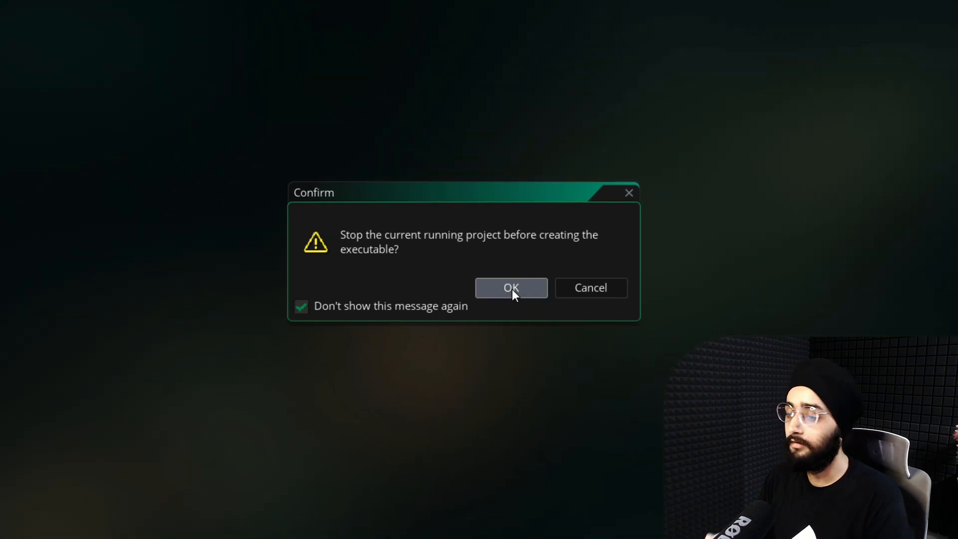
{"action": "left_click", "coordinate": [511, 288]}
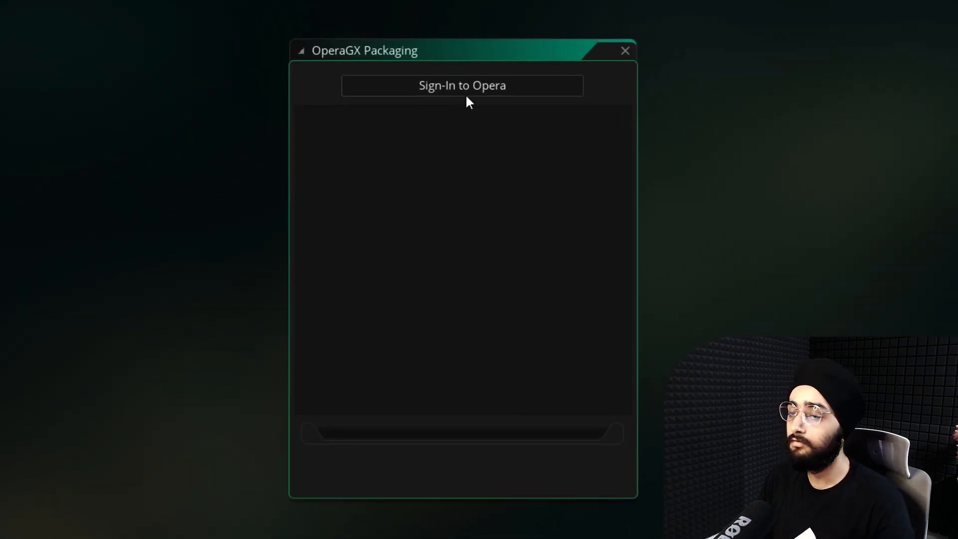
{"action": "left_click", "coordinate": [462, 85]}
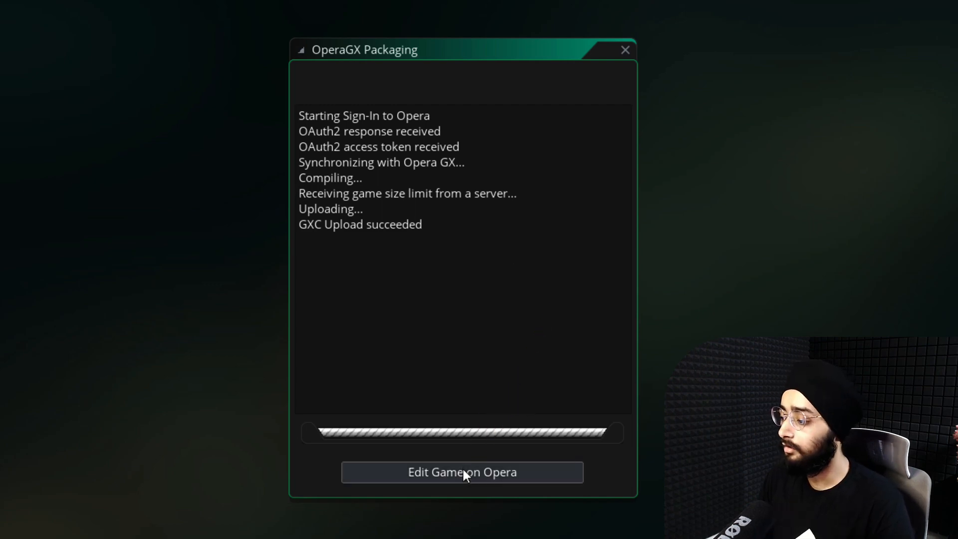
- Enable Mobile alongside Desktop under Platforms on the GX.games details page and save
{"action": "left_click", "coordinate": [462, 472]}
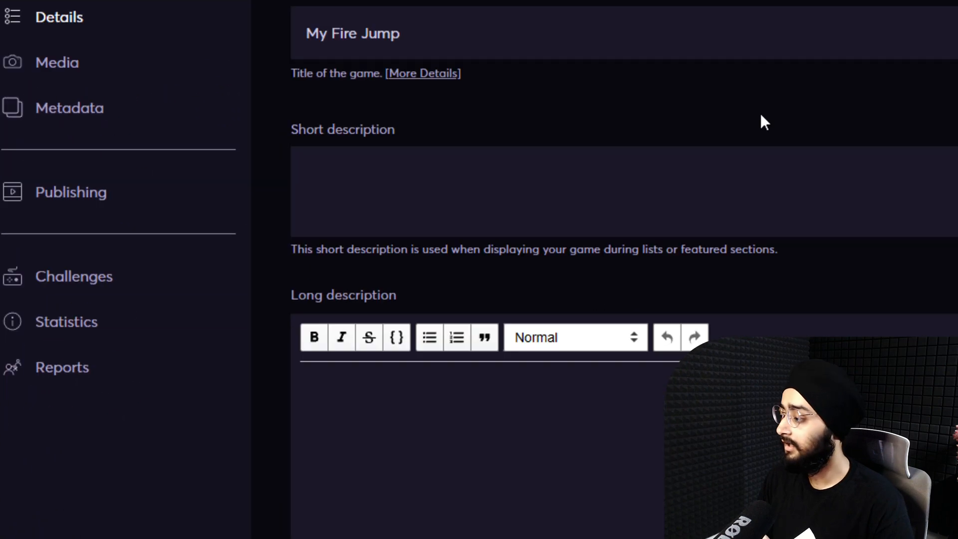
{"action": "scroll", "scroll_direction": "down", "scroll_amount": 3}
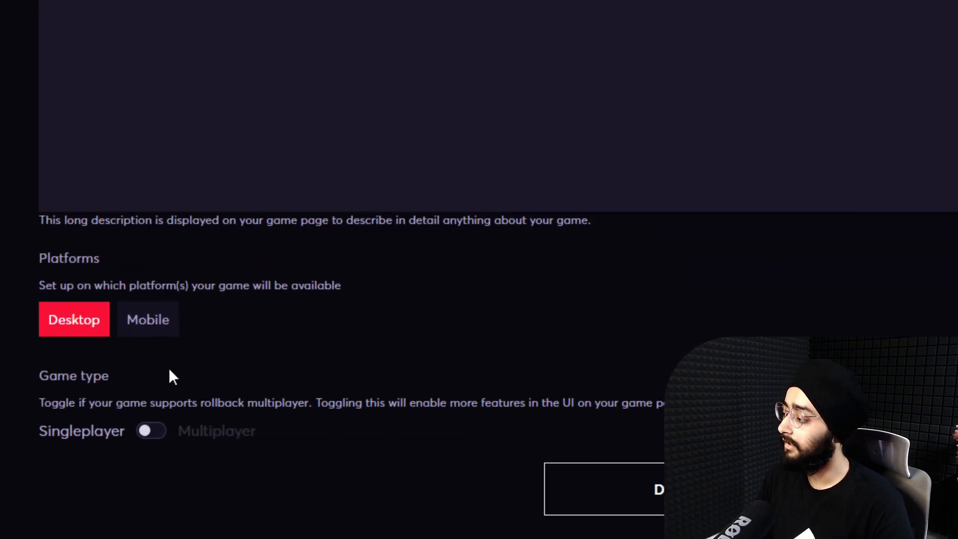
{"action": "left_click", "coordinate": [148, 319]}
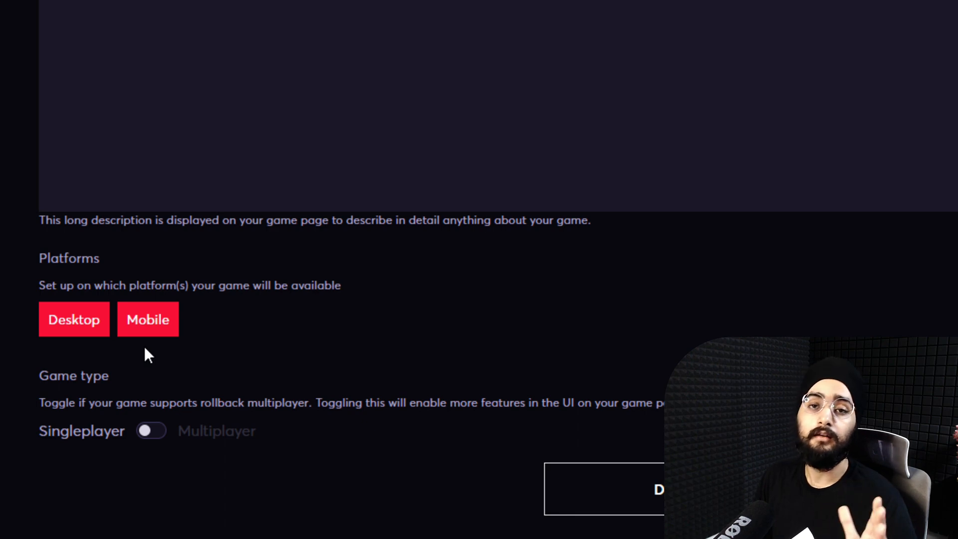
{"action": "left_click", "coordinate": [73, 320]}
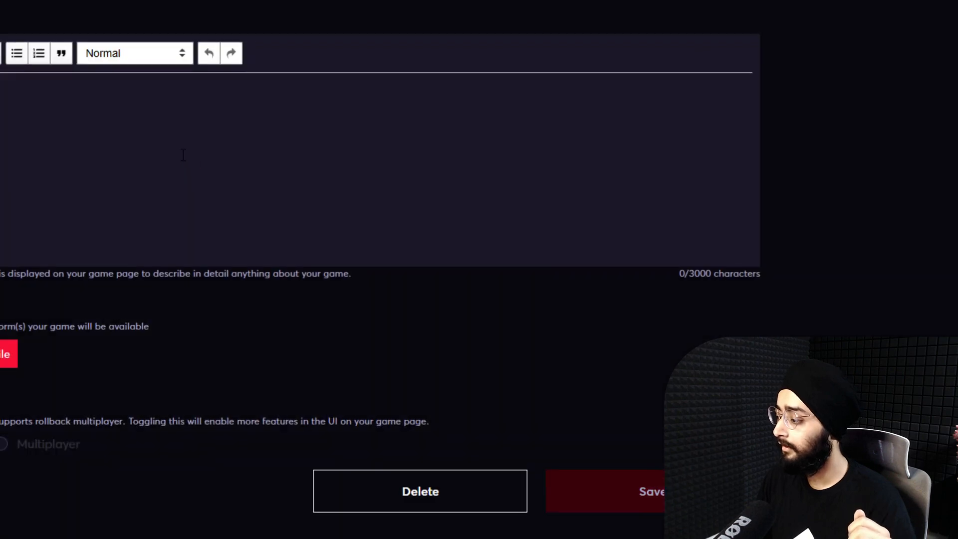
- Under Publishing, tick Private for version 0.0.0.1 and copy the private link
{"action": "left_click", "coordinate": [91, 242]}
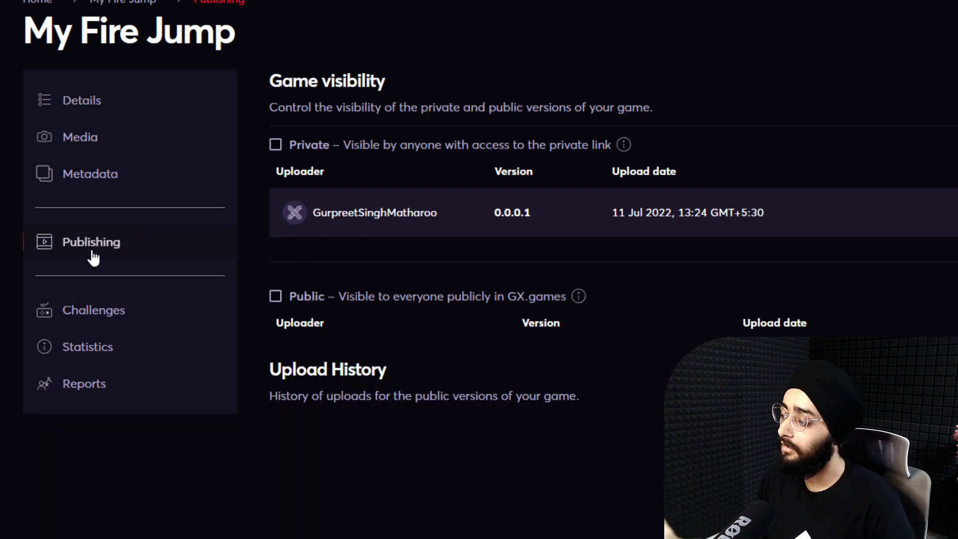
{"action": "left_click", "coordinate": [276, 145]}
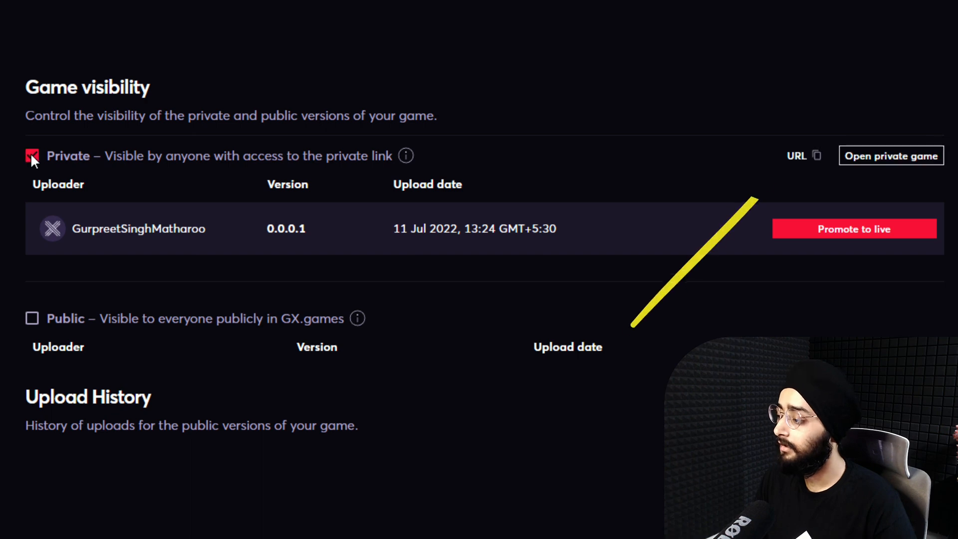
{"action": "left_click", "coordinate": [816, 155]}
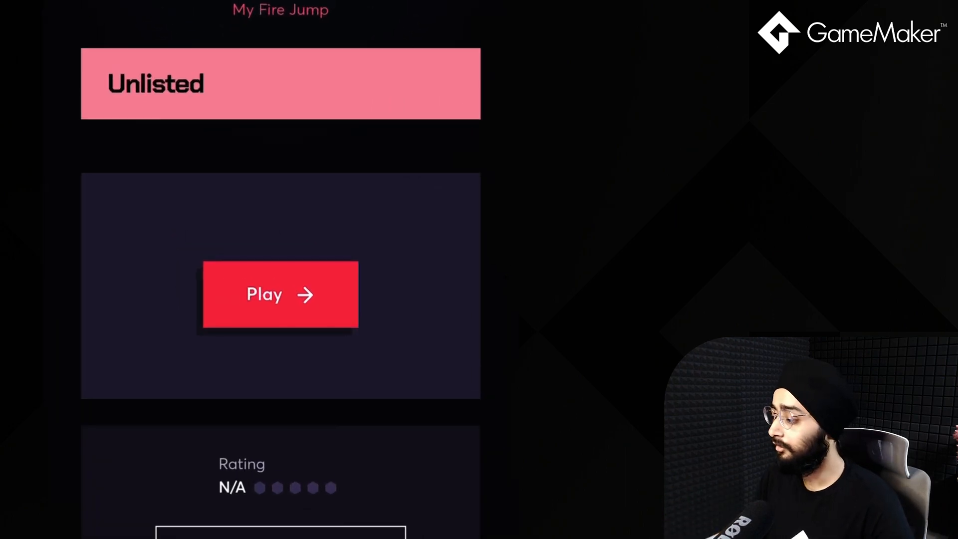
- Launch My Fire Jump from its unlisted page on the phone and start playing from the title screen
{"action": "scroll", "scroll_direction": "down", "scroll_amount": 3}
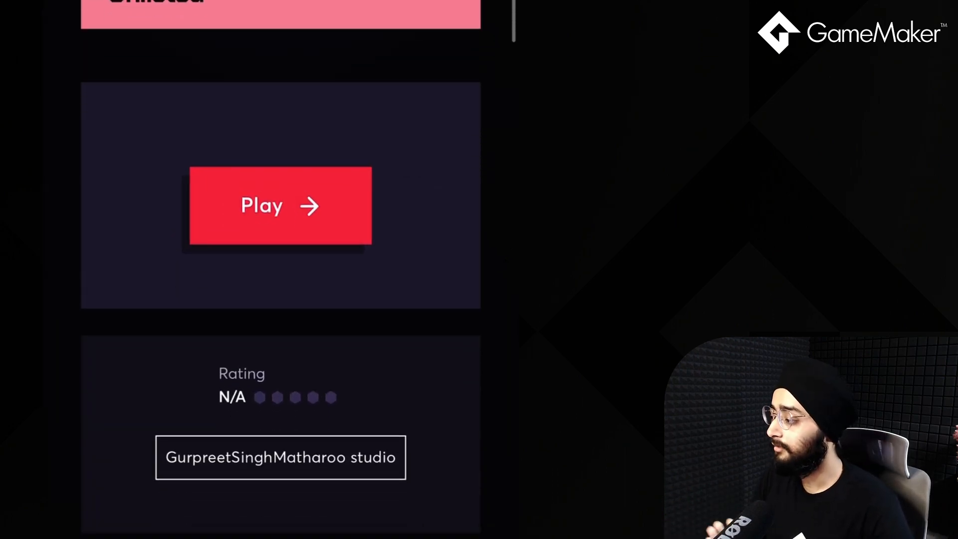
{"action": "left_click", "coordinate": [279, 204]}
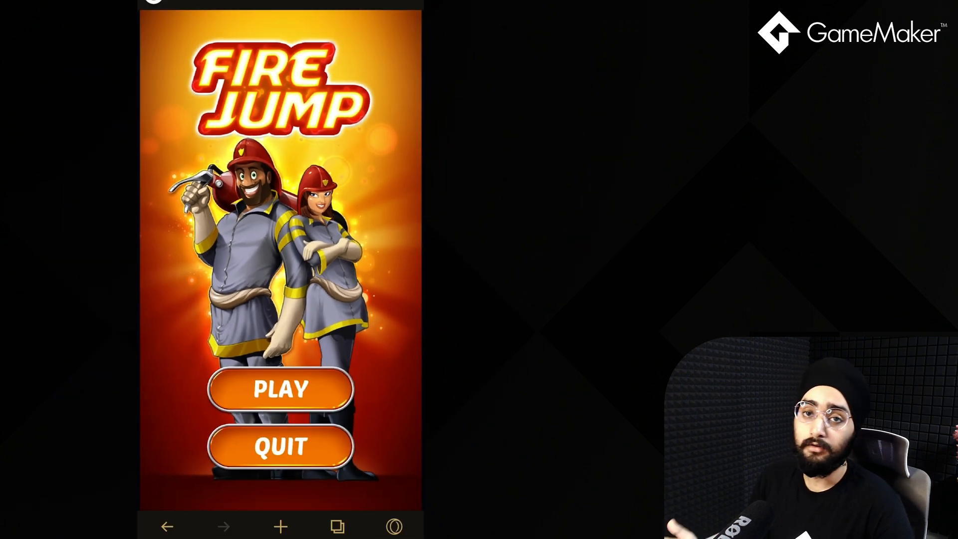
{"action": "left_click", "coordinate": [281, 390]}
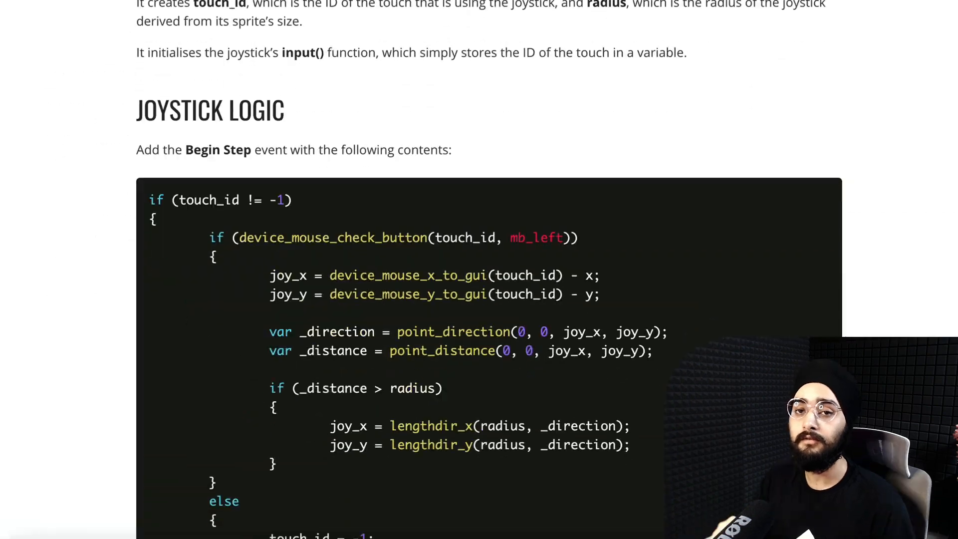
- Scroll through the joystick guide and on into the Adapting to Mobile Aspect Ratio article
{"action": "scroll", "scroll_direction": "down", "scroll_amount": 3}
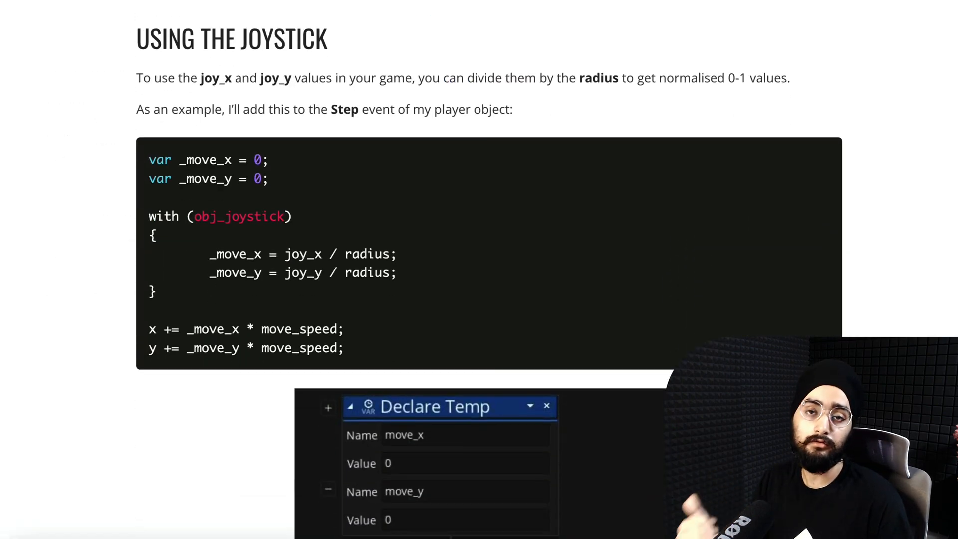
{"action": "scroll", "scroll_direction": "down", "scroll_amount": 3}
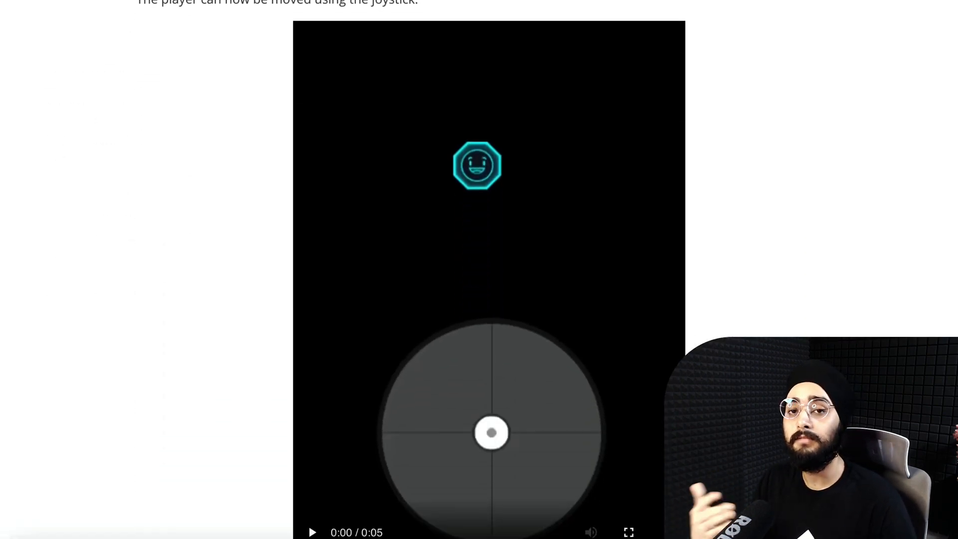
{"action": "left_click_drag", "start_coordinate": [492, 433], "coordinate": [395, 475]}
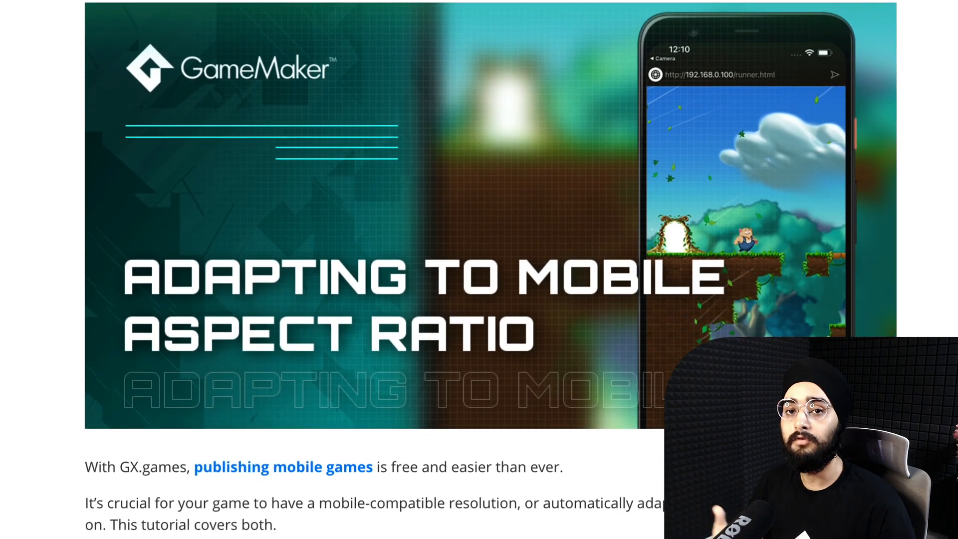
{"action": "scroll", "scroll_direction": "down", "scroll_amount": 3}
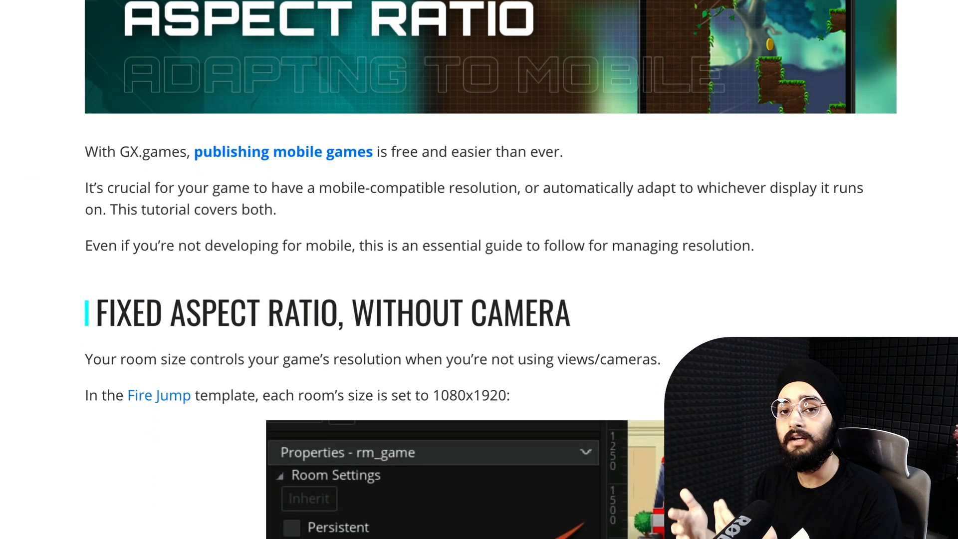
{"action": "scroll", "scroll_direction": "down", "scroll_amount": 3}
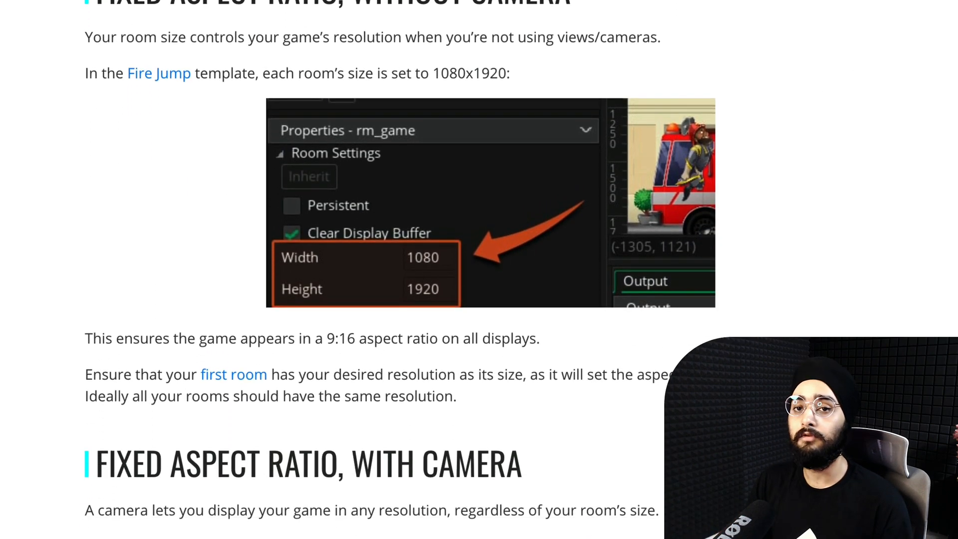
{"action": "scroll", "scroll_direction": "down", "scroll_amount": 3}
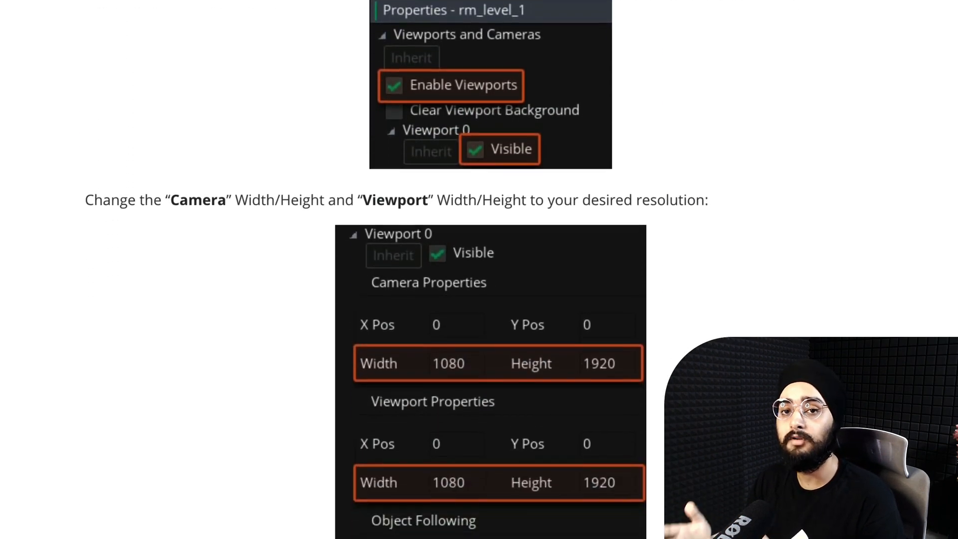